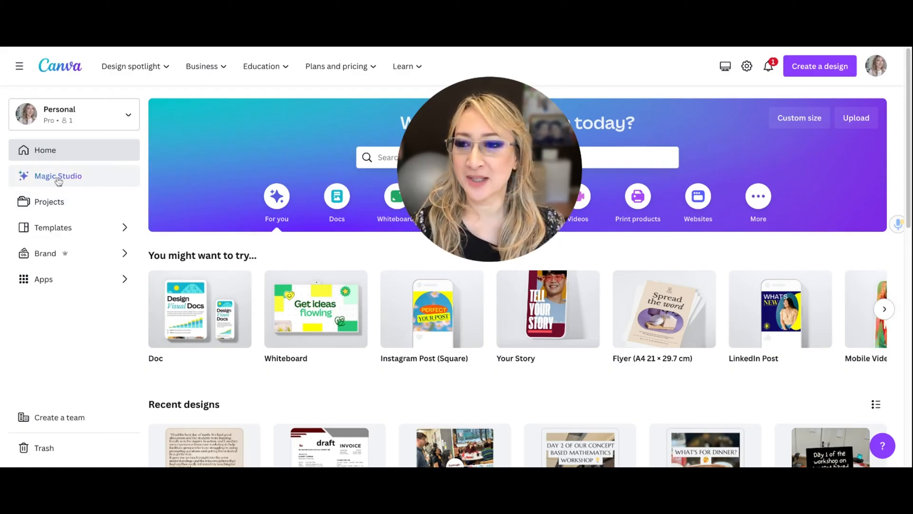
Open Magic Studio from the sidebar and scroll down to the Magic Design feature cards.
click(58, 176)
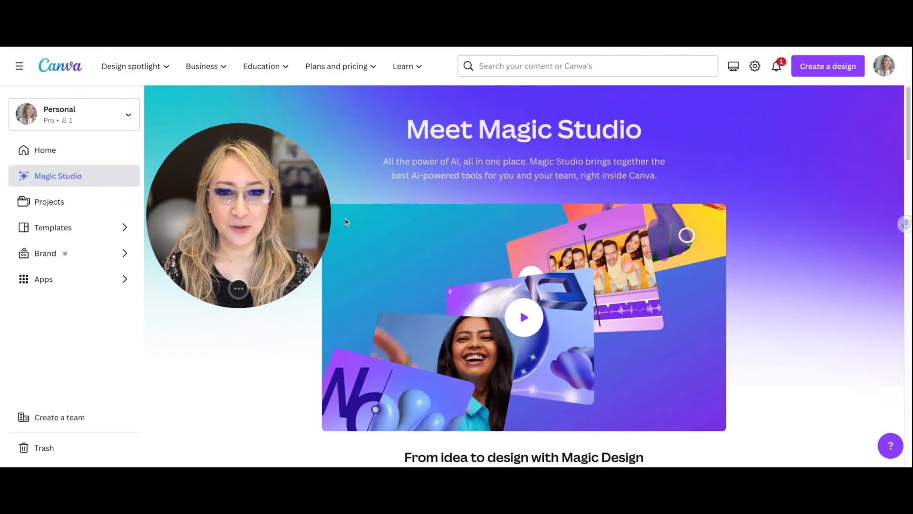
scroll(down, 3)
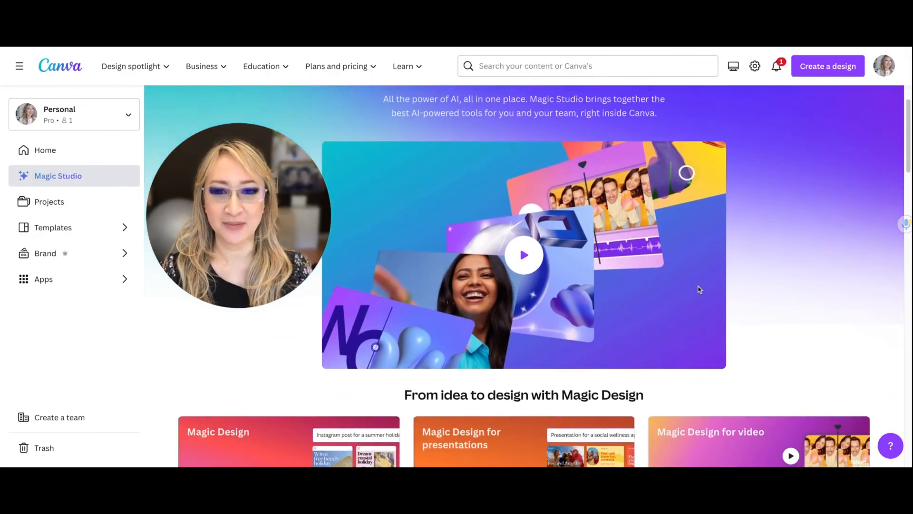
scroll(down, 3)
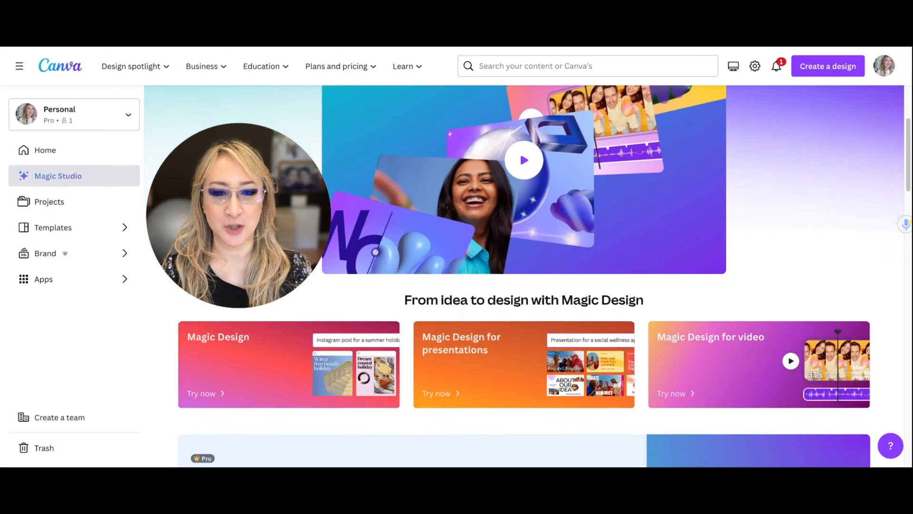
scroll(down, 3)
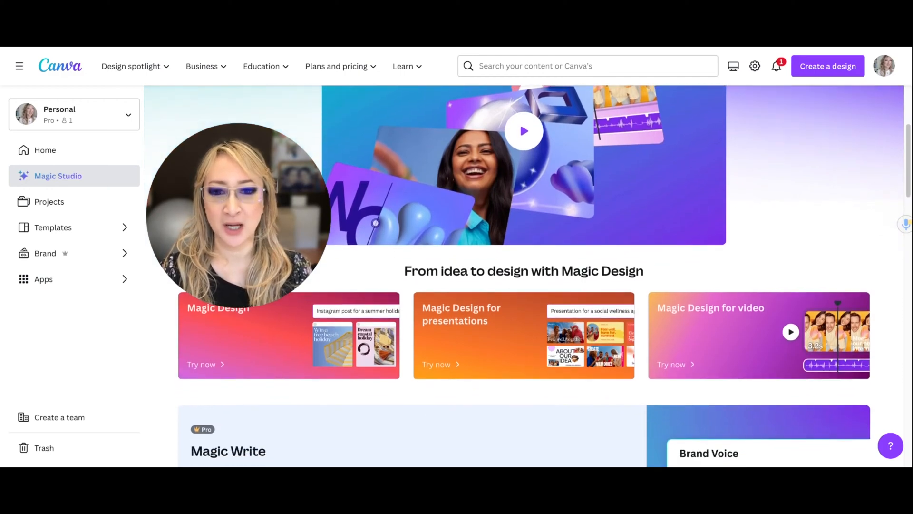
scroll(down, 3)
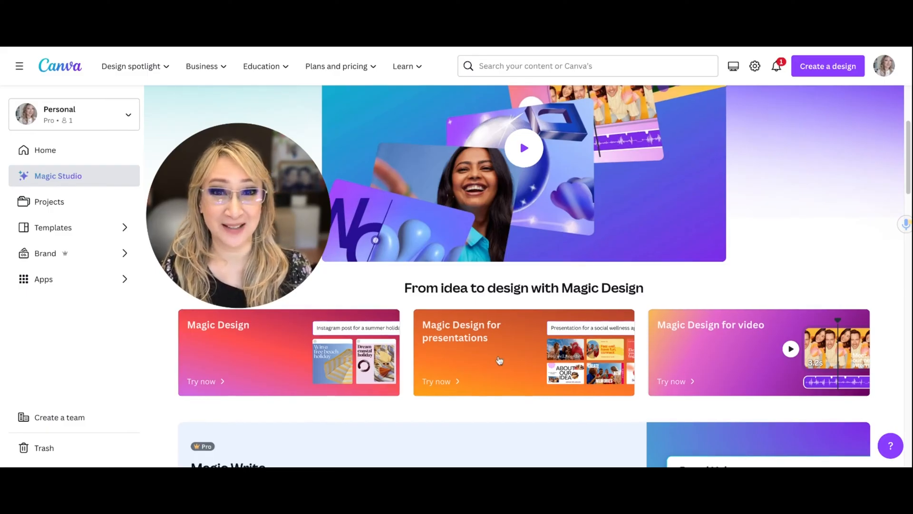
scroll(down, 3)
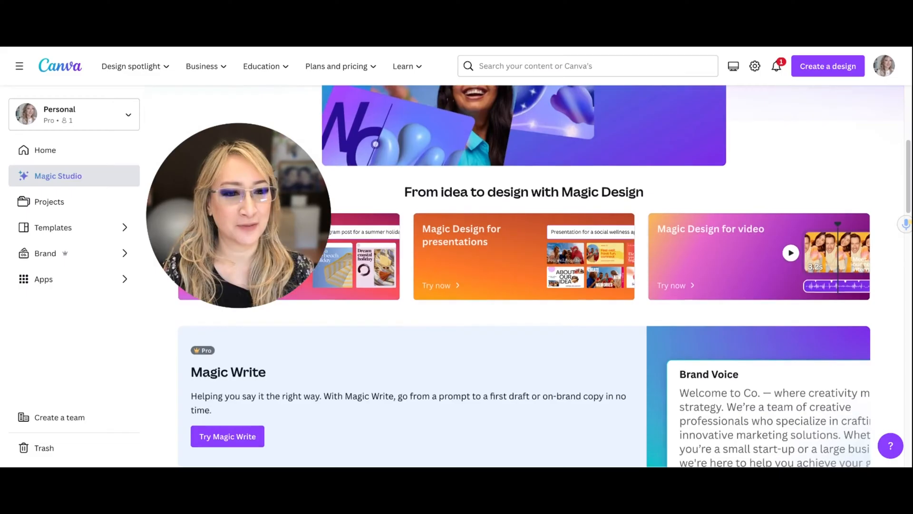
scroll(down, 3)
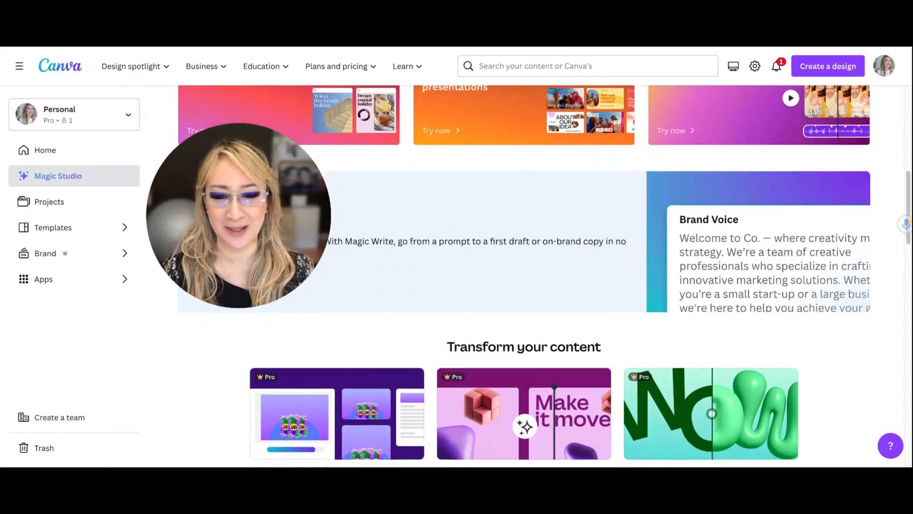
scroll(down, 3)
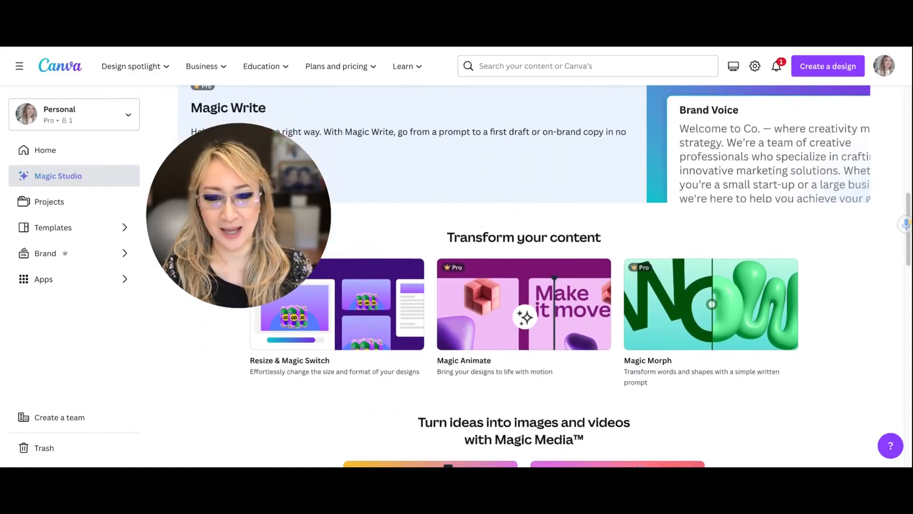
scroll(down, 3)
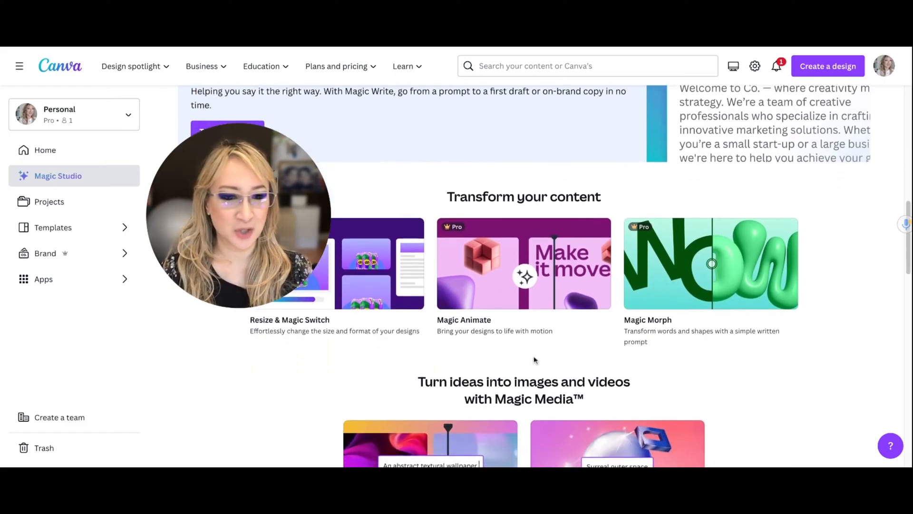
scroll(down, 3)
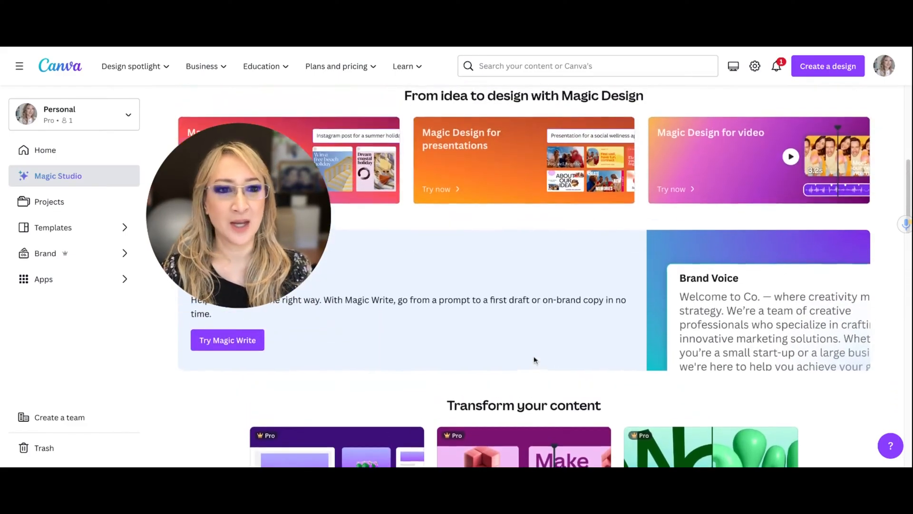
scroll(up, 3)
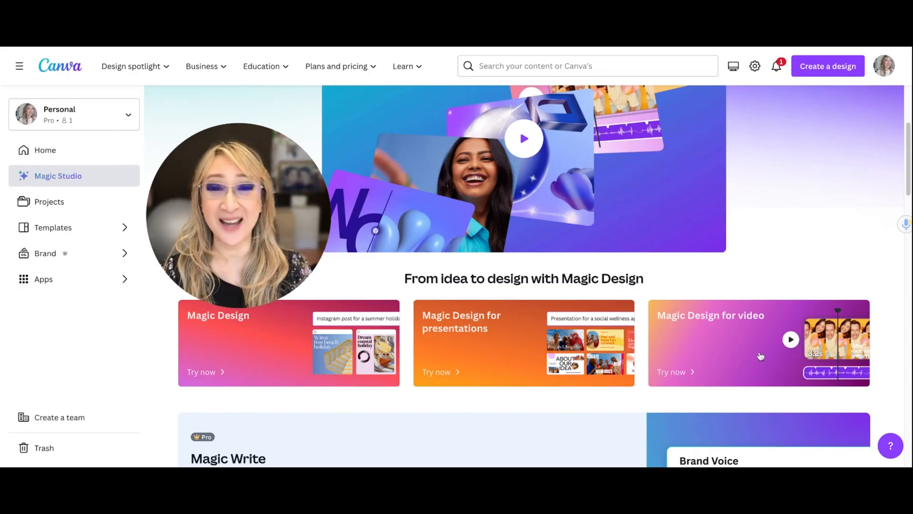
Open the Magic Design for video card and choose Try Magic Design.
click(671, 372)
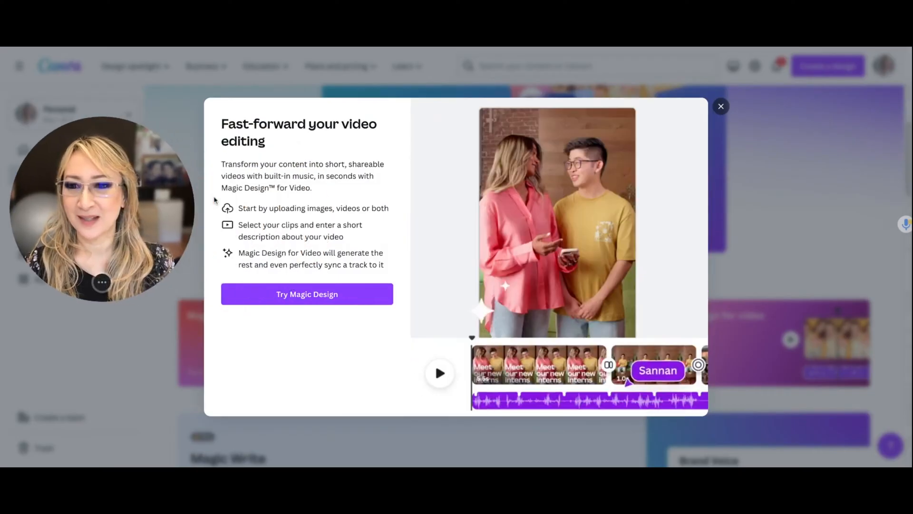
click(439, 373)
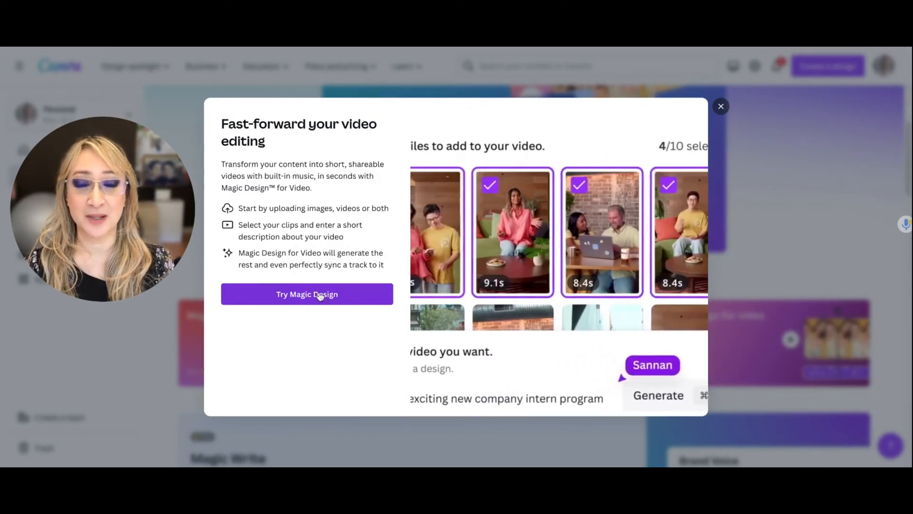
click(307, 294)
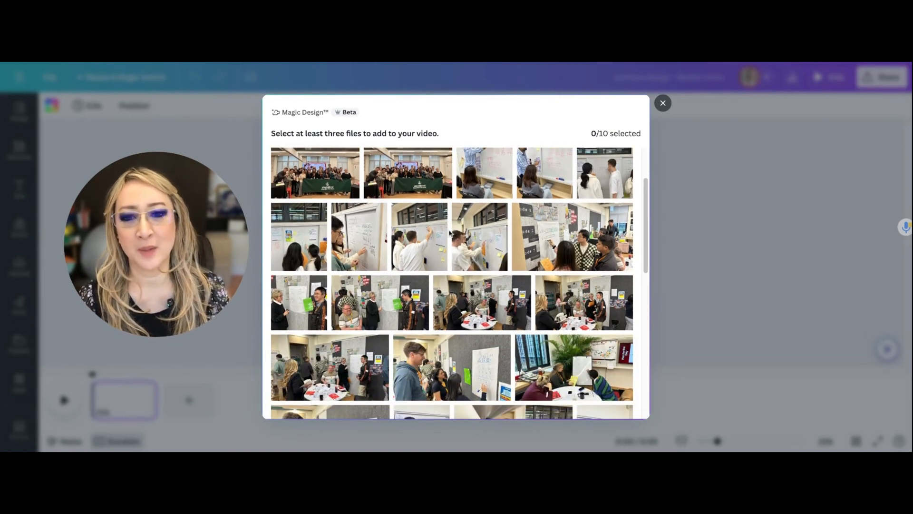
Select workshop photos, including the man at a whiteboard, reaching 8/10 selected.
scroll(down, 3)
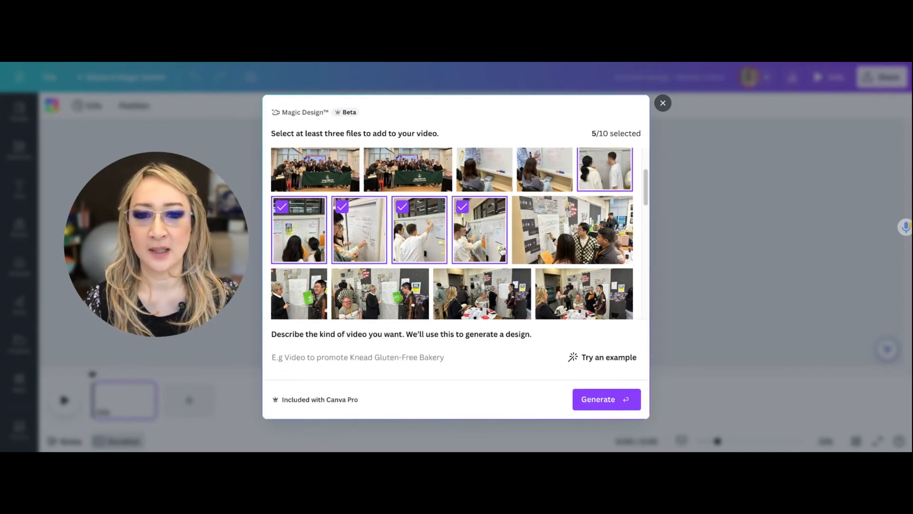
click(583, 220)
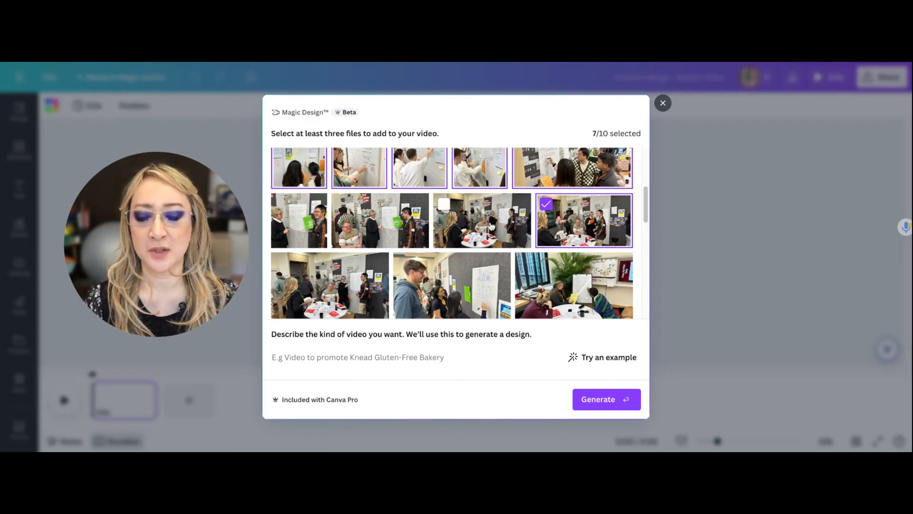
scroll(down, 3)
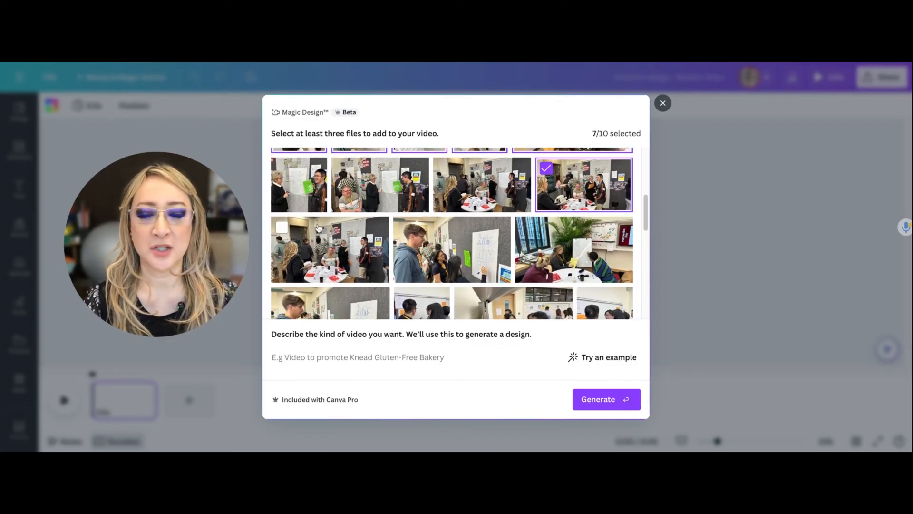
click(451, 247)
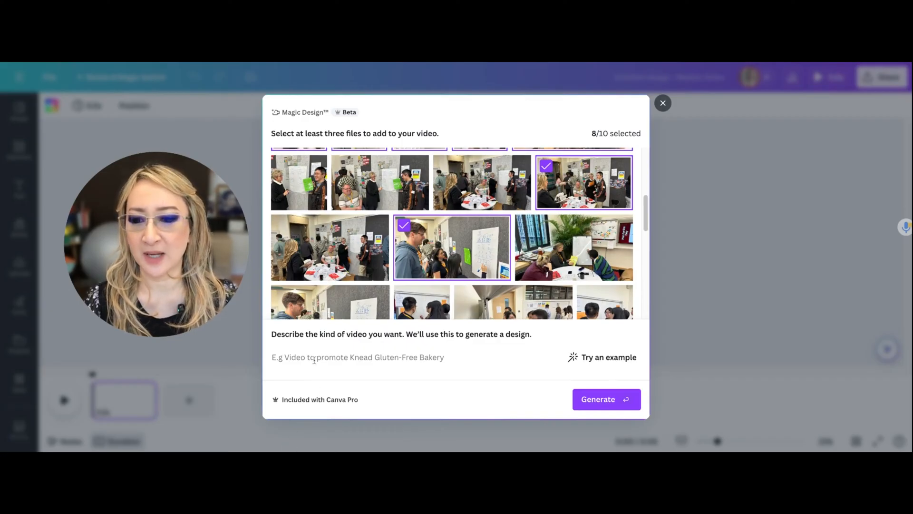
Describe the video as 'two day workshop on concept based mathematics' and generate it.
text(two day workshop)
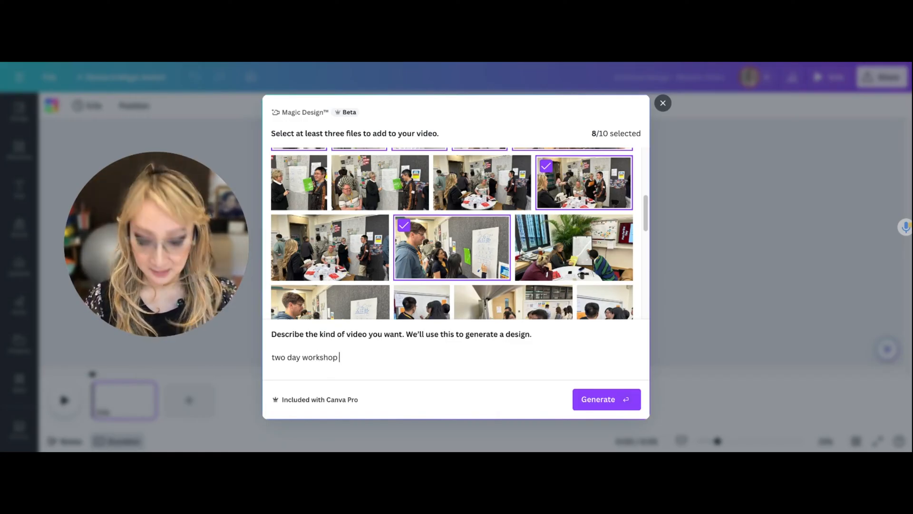
text(on concepy)
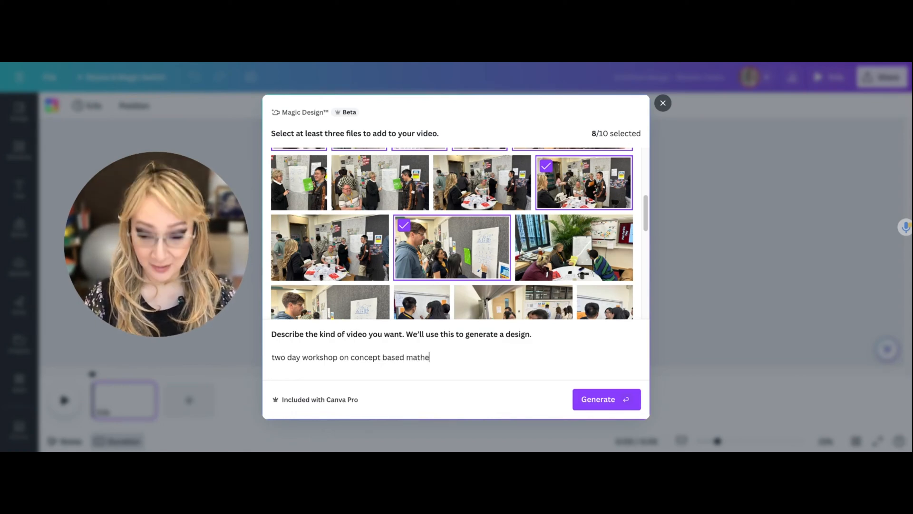
text(matics)
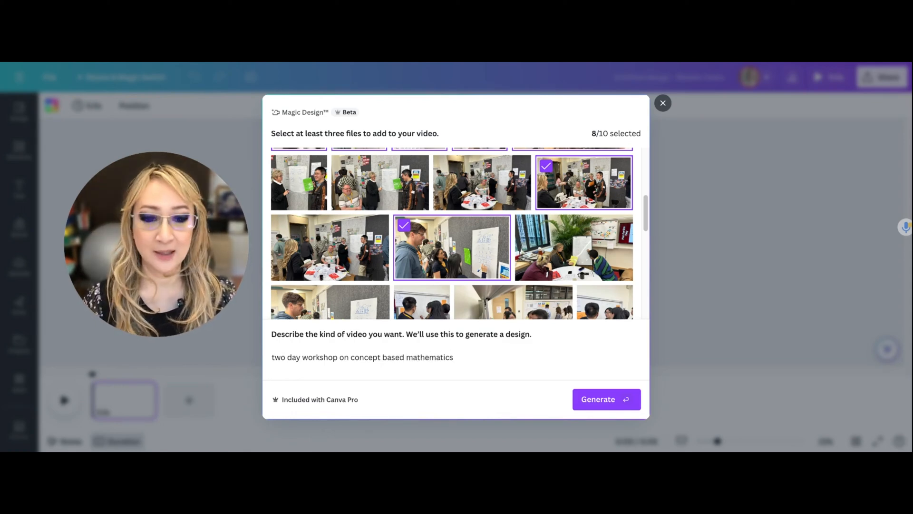
click(606, 399)
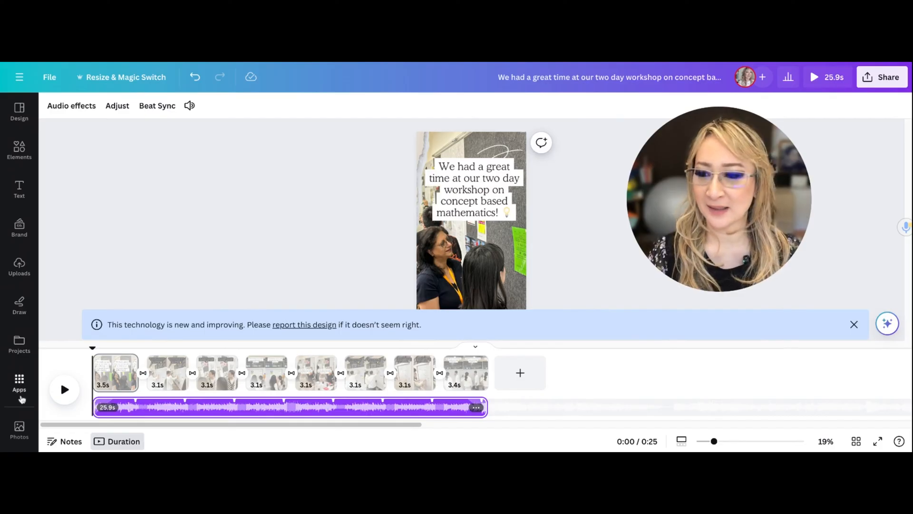
Dismiss the notice and play the generated captioned video preview.
click(64, 389)
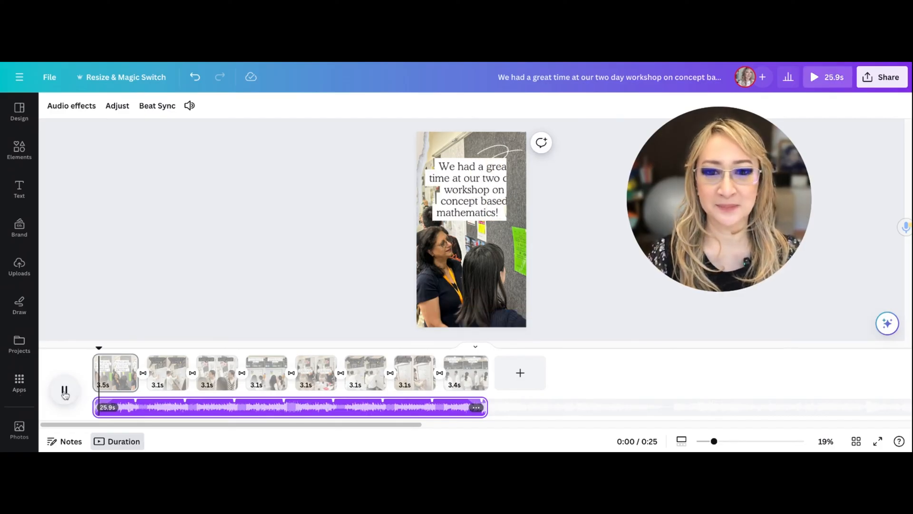
click(64, 389)
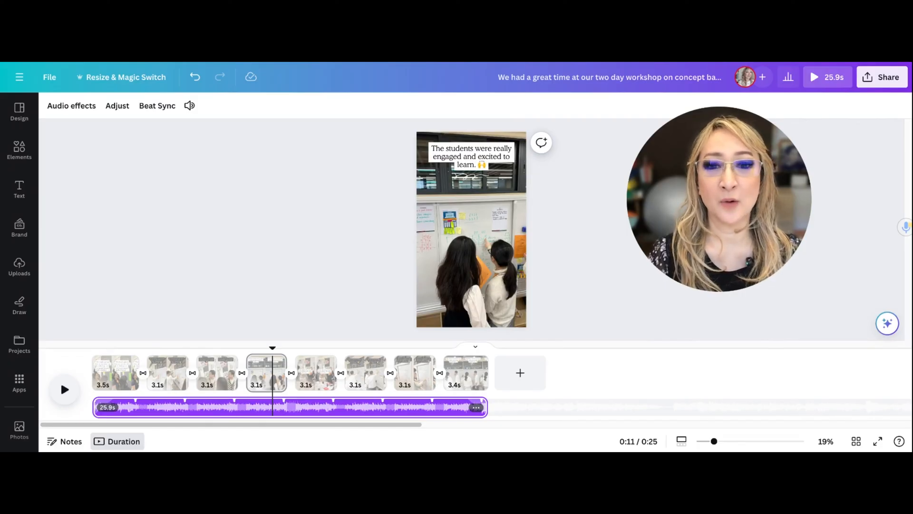
click(470, 156)
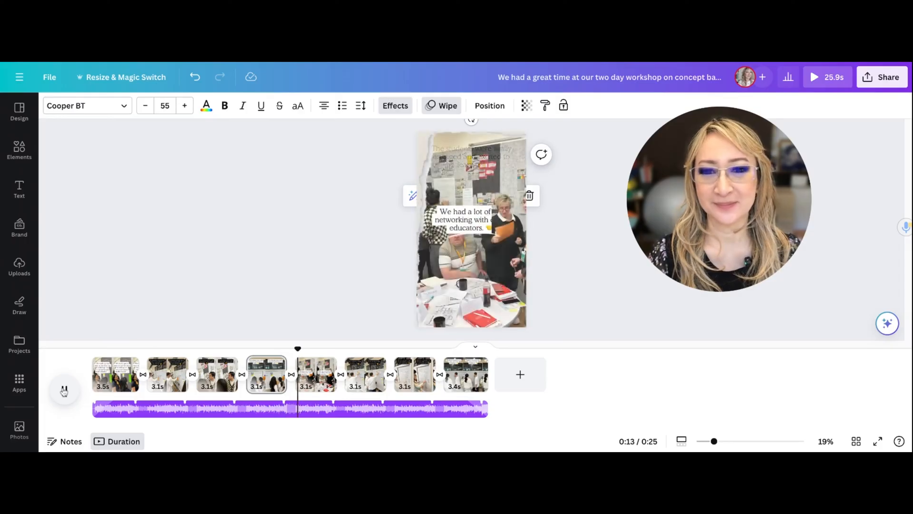
click(64, 389)
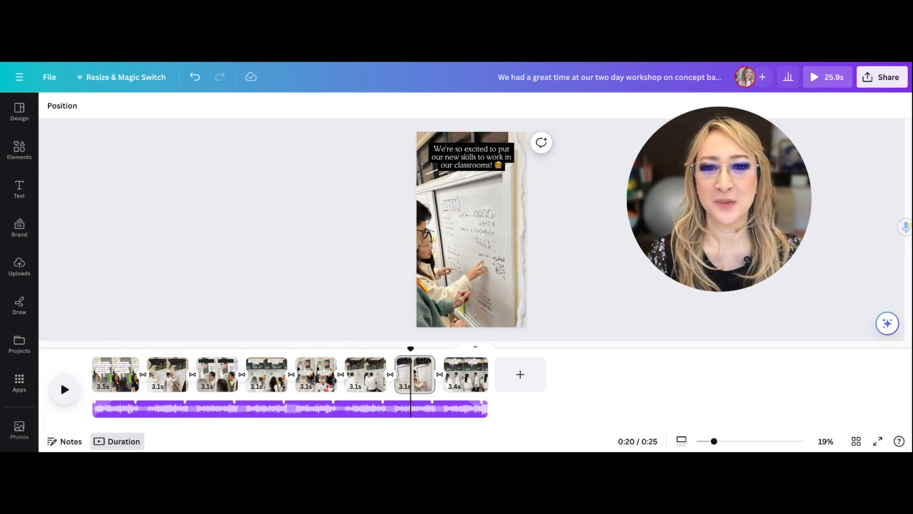
click(64, 390)
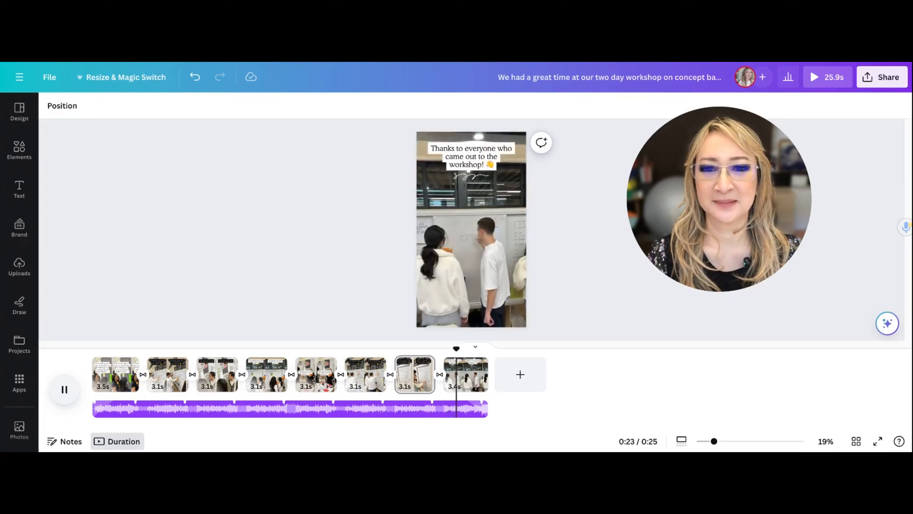
click(65, 389)
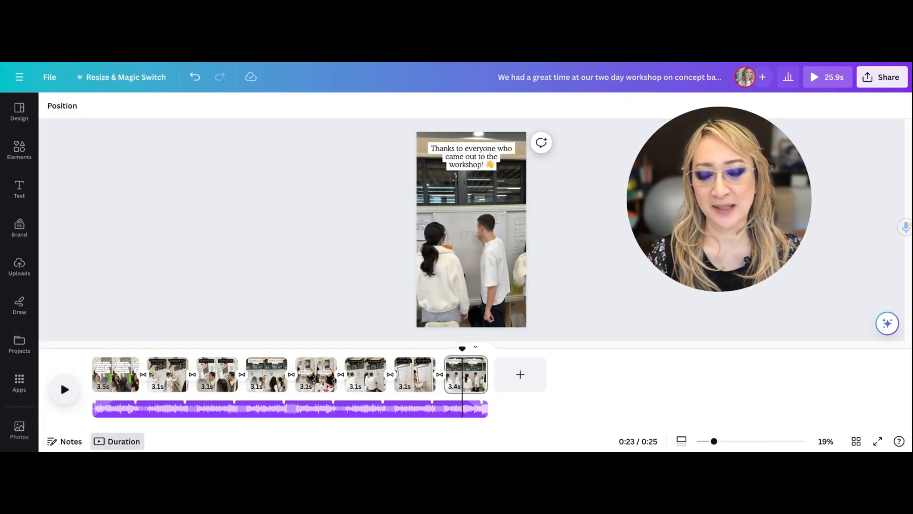